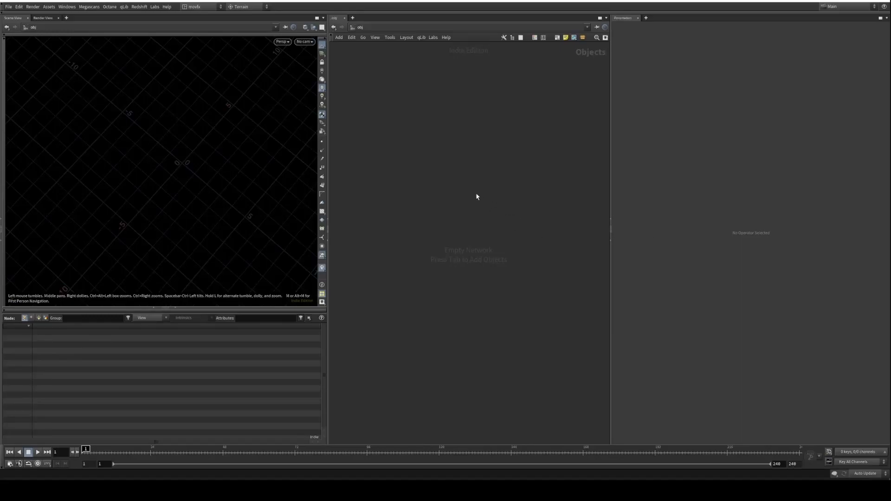
# Add a Geometry object to /obj and rename it 'scattering_basics'
pyautogui.press('tab')
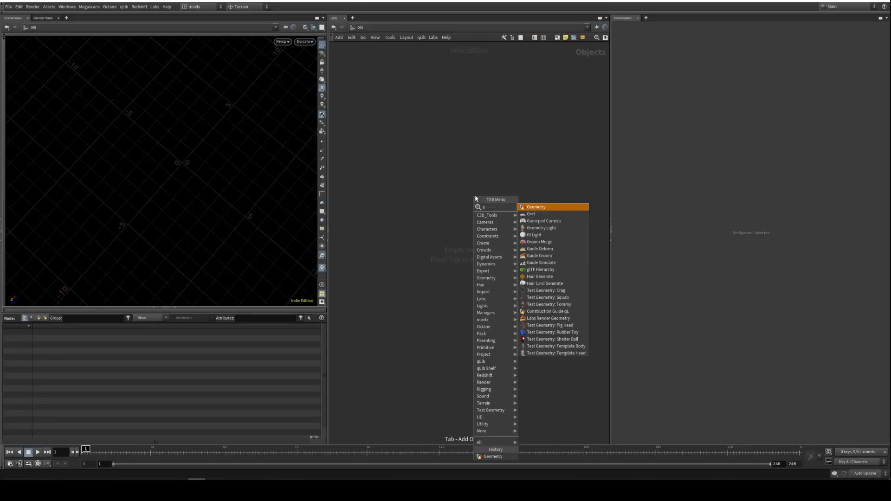
pyautogui.click(535, 206)
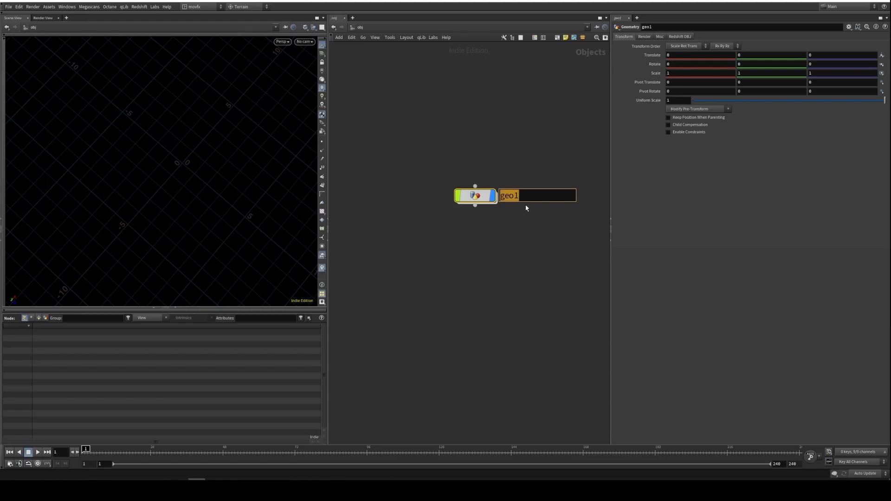
pyautogui.write('scattering_bacics')
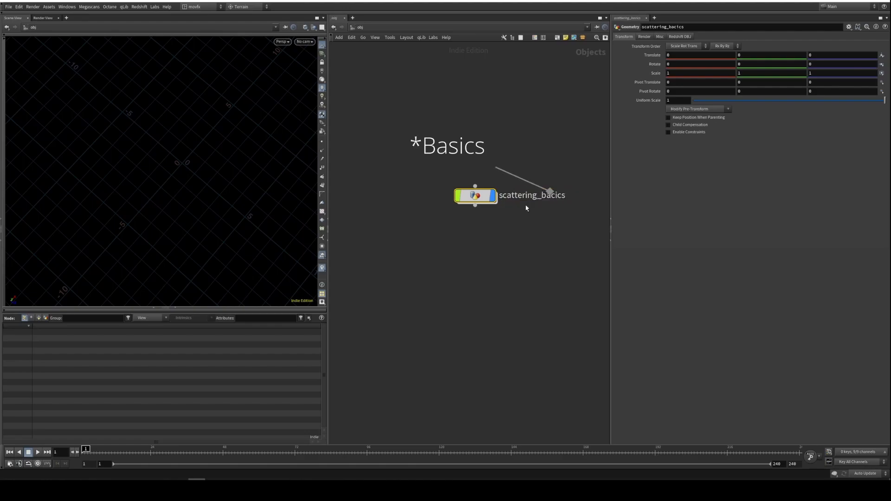
# Inside scattering_basics, add a Grid node and place a Scatter node beneath it
pyautogui.press('tab')
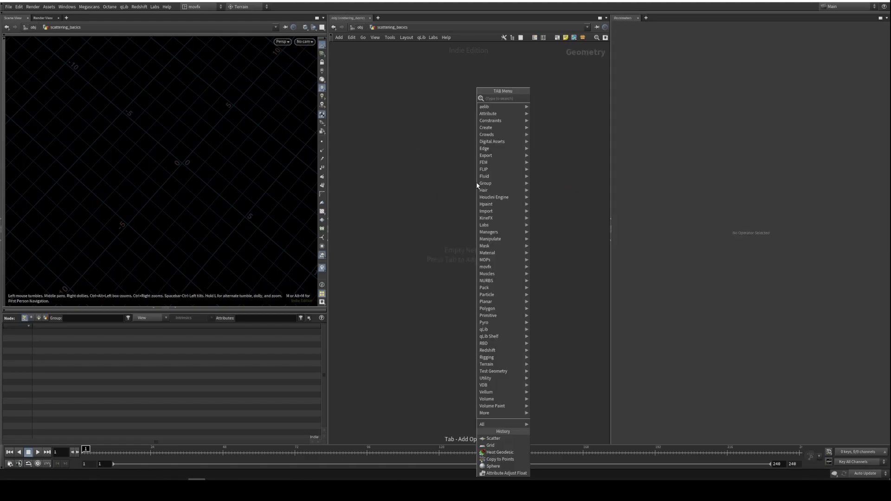
pyautogui.write('gri')
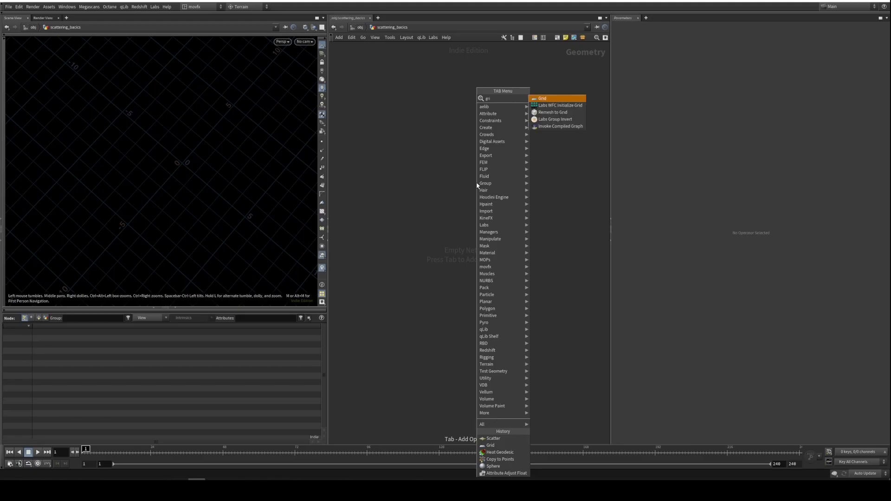
pyautogui.click(541, 98)
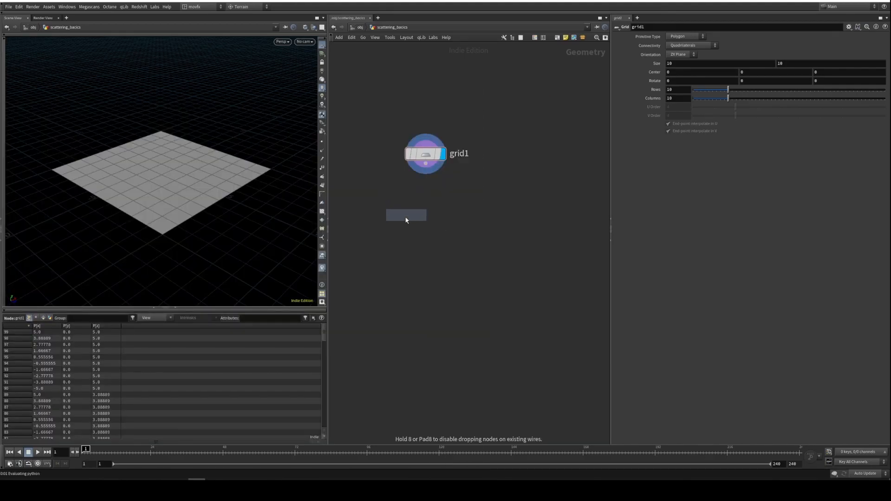
pyautogui.click(406, 214)
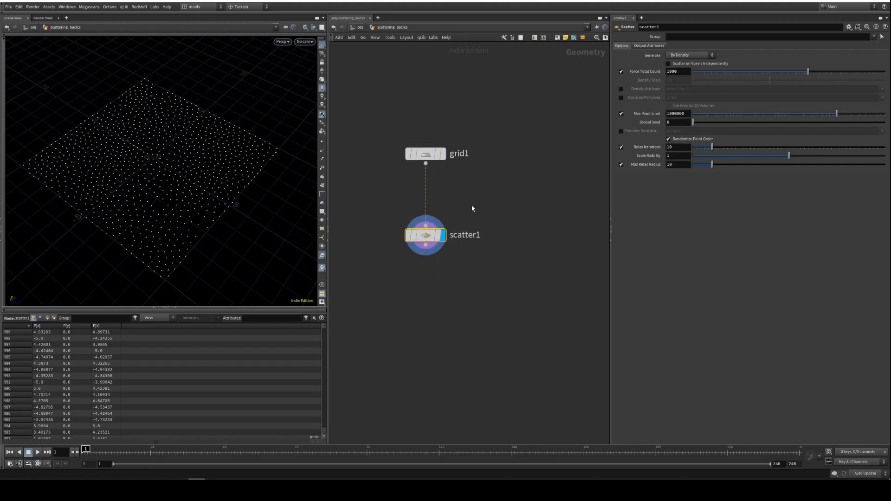
pyautogui.moveTo(725, 85)
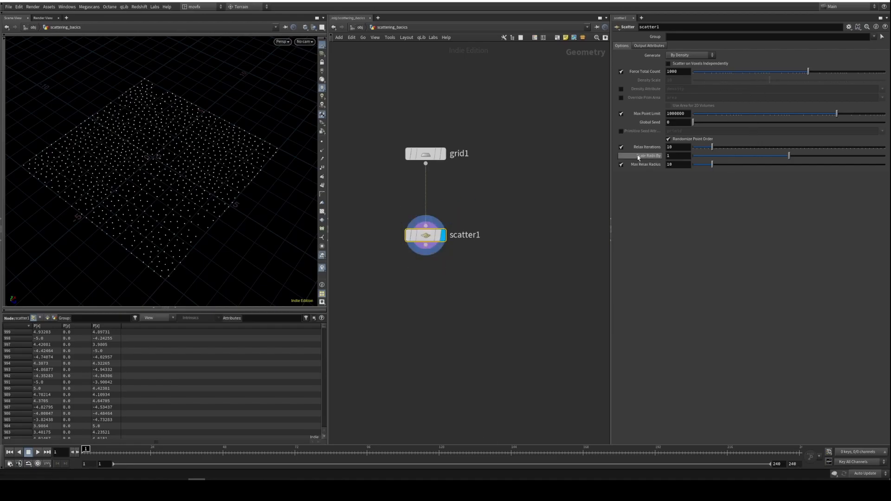
pyautogui.moveTo(652, 184)
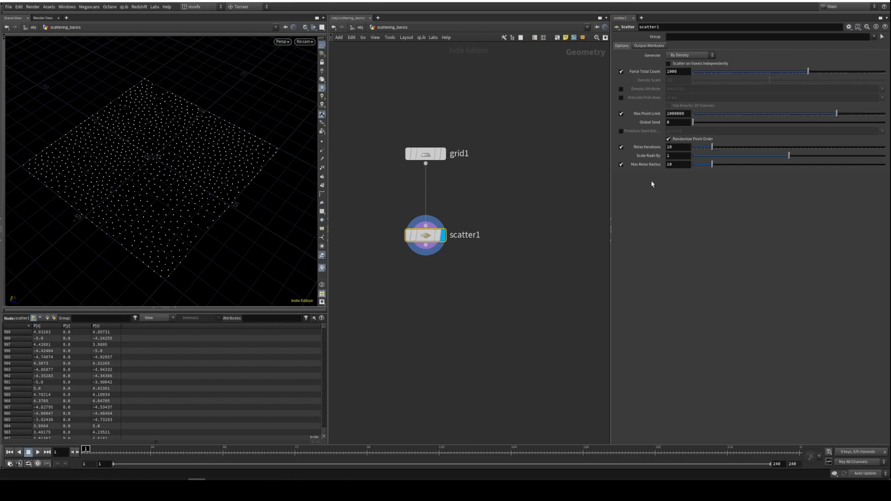
pyautogui.moveTo(560, 232)
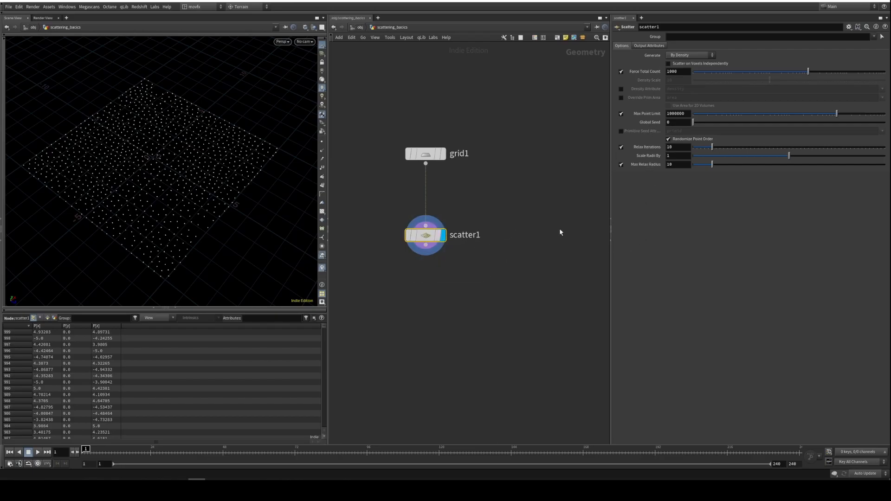
pyautogui.moveTo(471, 281)
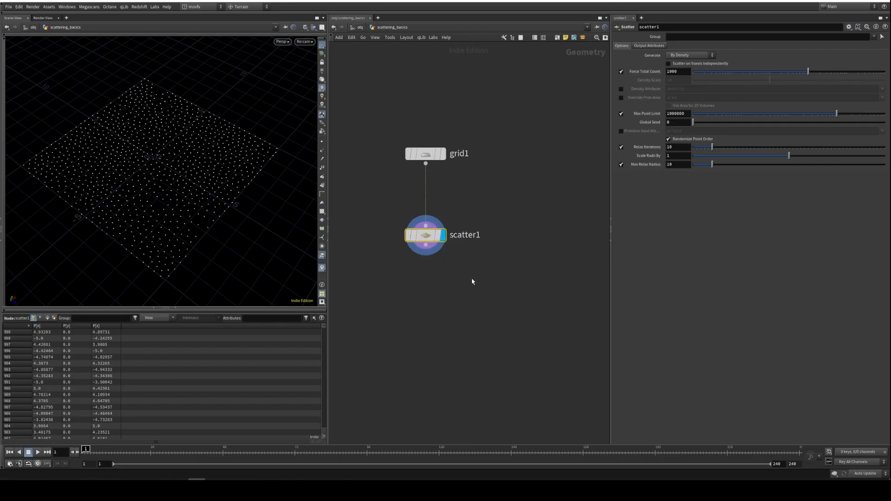
pyautogui.moveTo(750, 75)
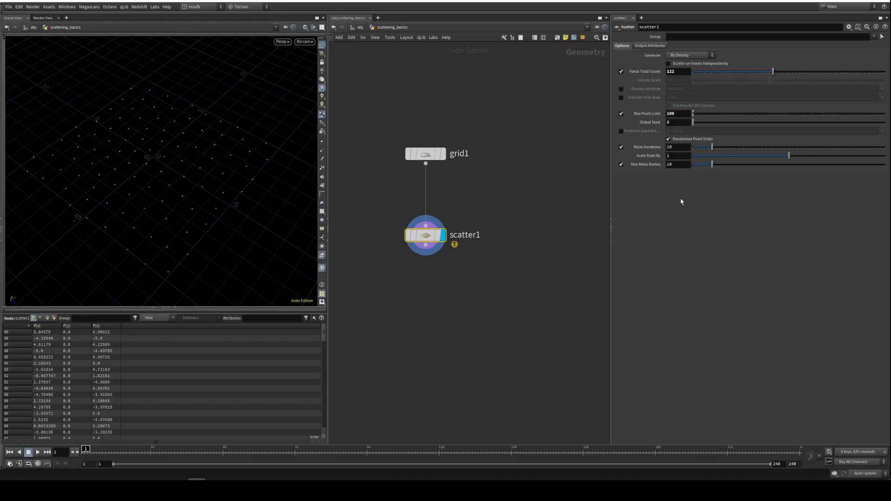
# Raise scatter1's Max Point Limit to 150 so the warning clears and all points appear
pyautogui.click(678, 72)
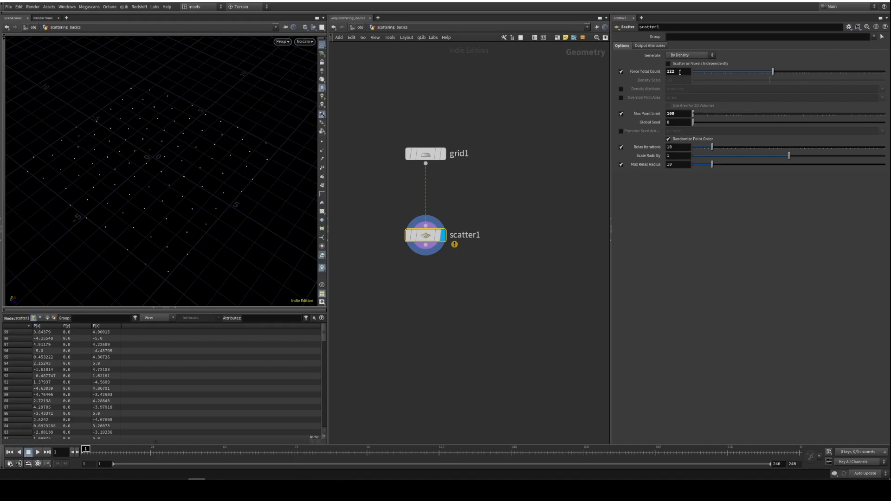
pyautogui.tripleClick(677, 71)
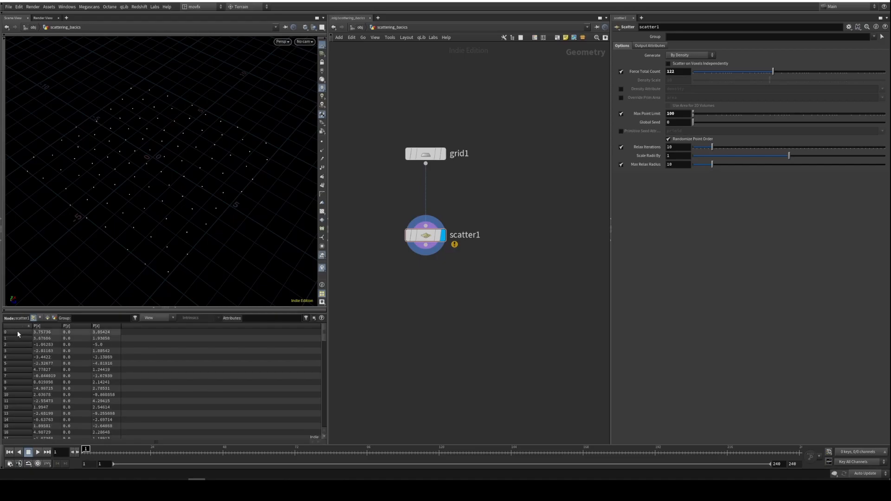
pyautogui.scroll(-3)
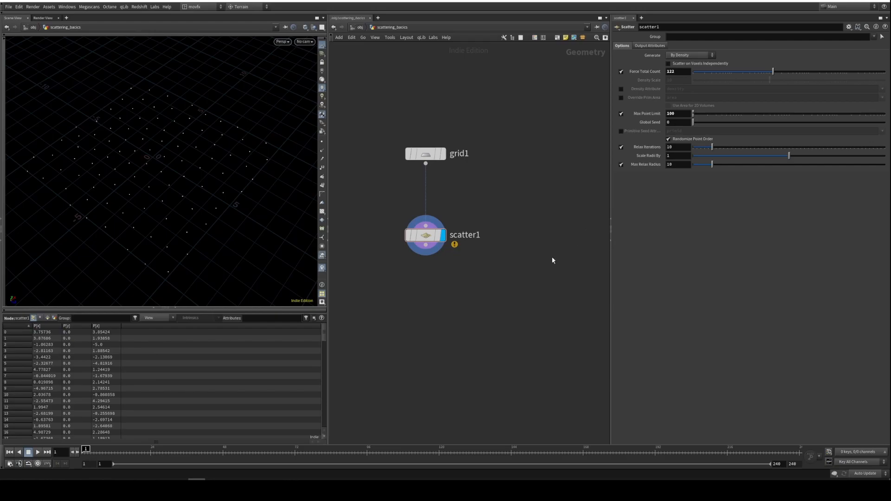
pyautogui.tripleClick(678, 113)
pyautogui.write('150')
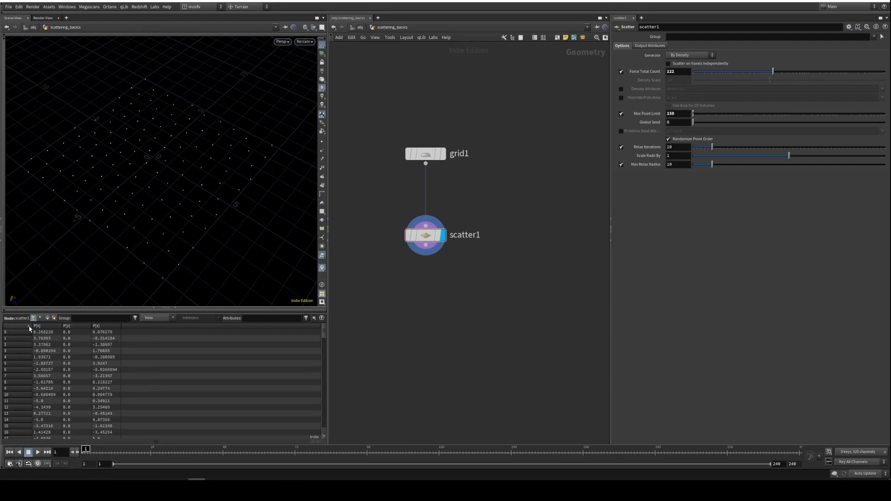
pyautogui.scroll(-3)
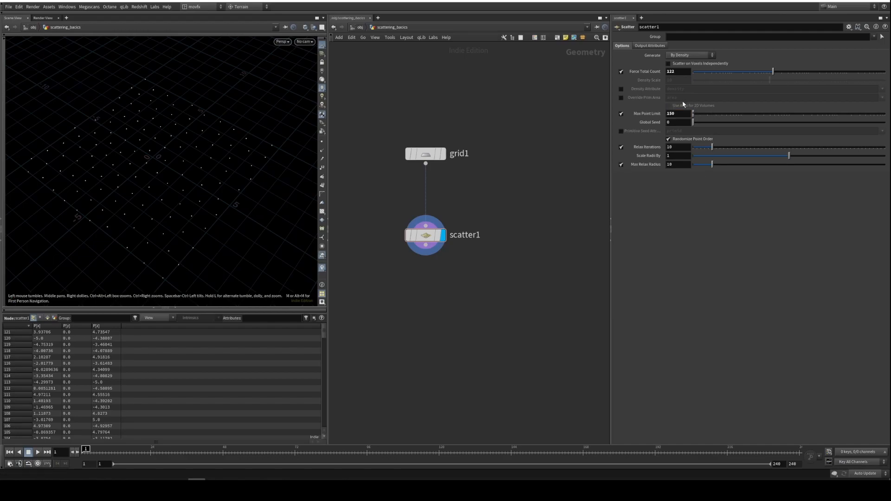
# Set Force Total Count to 82 and switch Relax Iterations off
pyautogui.click(677, 71)
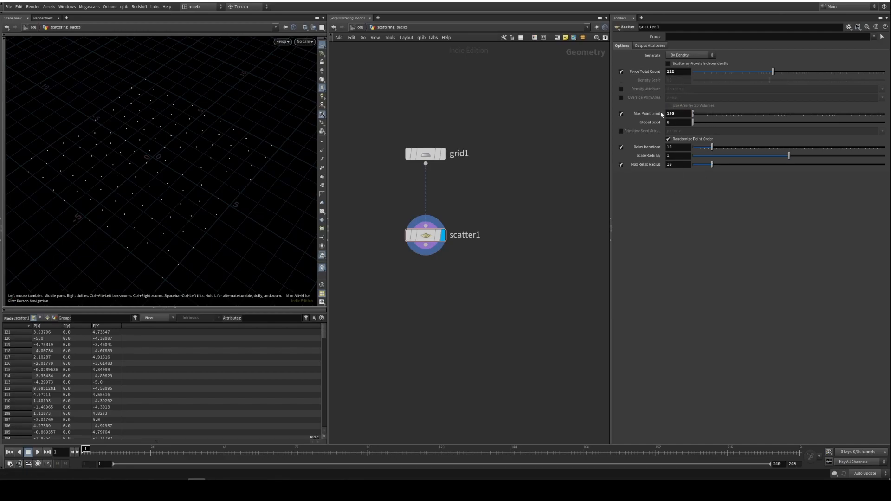
pyautogui.moveTo(654, 151)
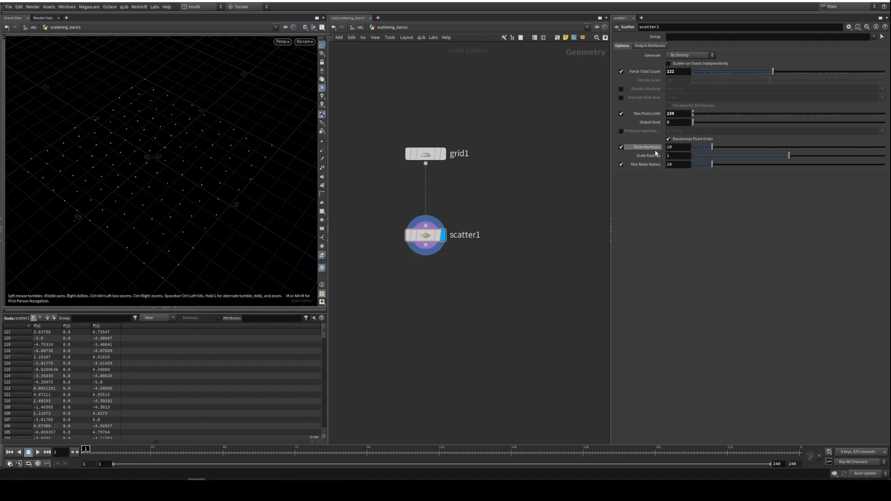
pyautogui.moveTo(503, 249)
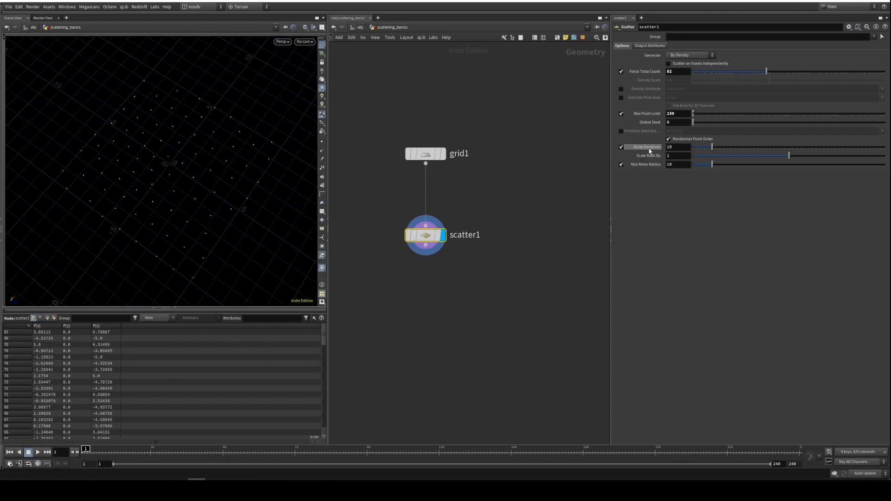
pyautogui.click(621, 146)
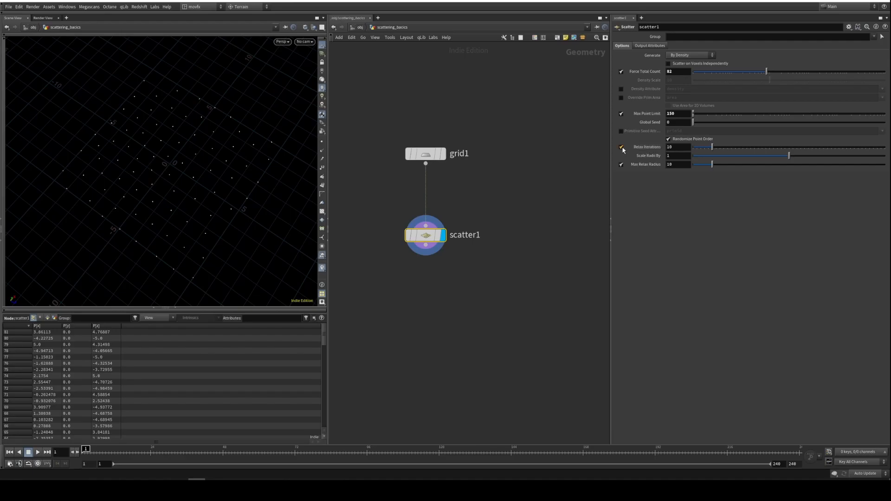
pyautogui.click(620, 148)
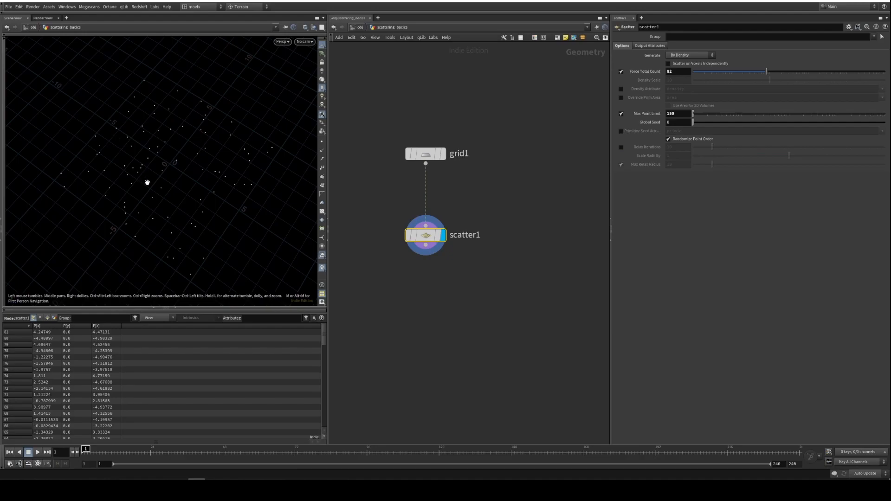
pyautogui.moveTo(157, 189)
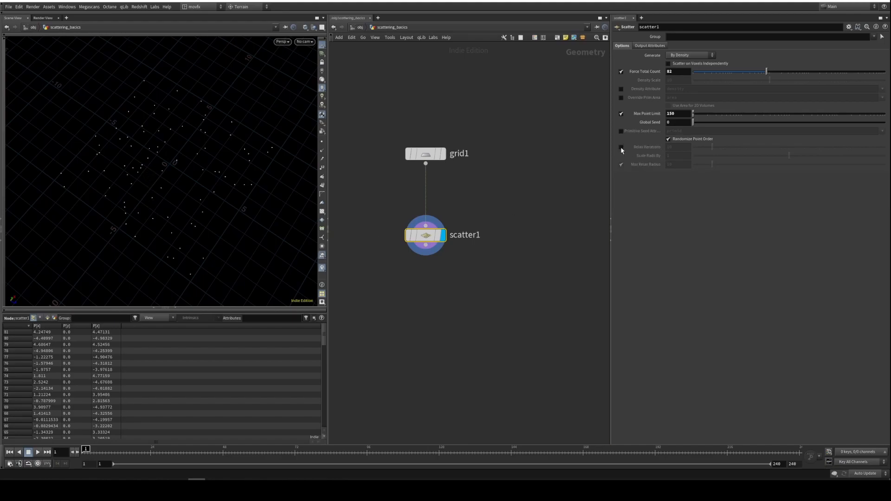
# Re-enable relaxation at 6 iterations, then turn it off again to compare clumping
pyautogui.click(621, 146)
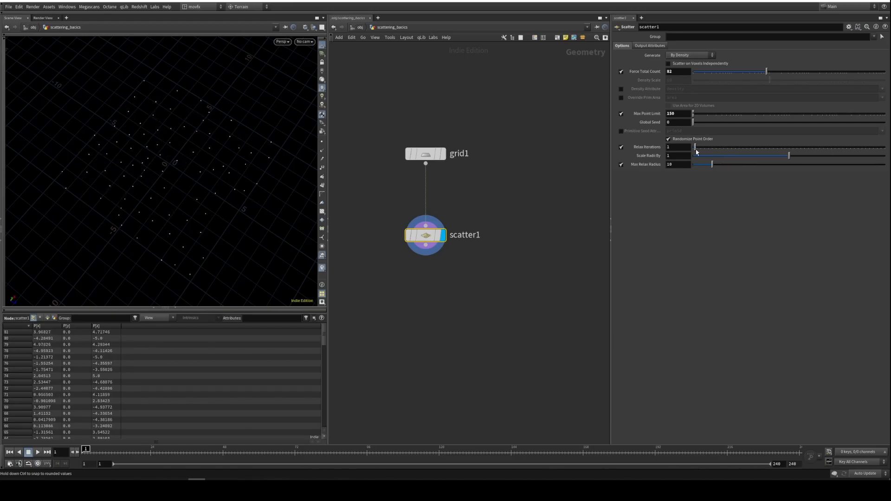
pyautogui.click(677, 147)
pyautogui.write('6')
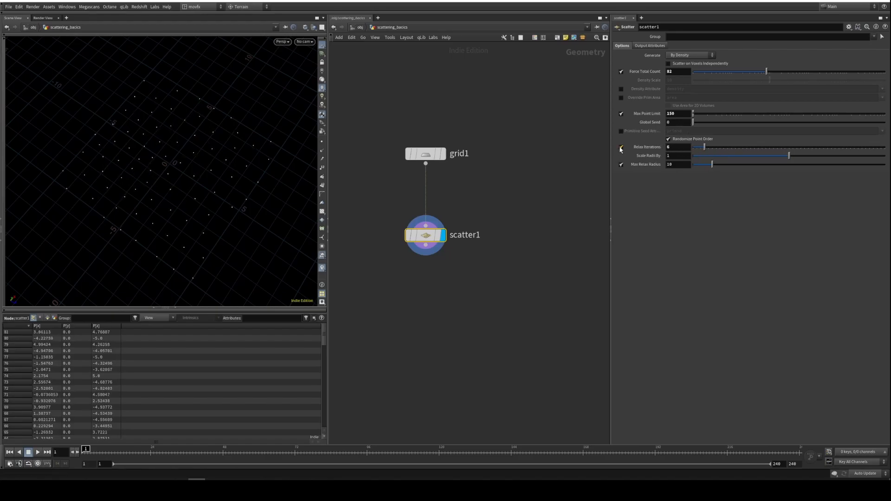
pyautogui.click(621, 147)
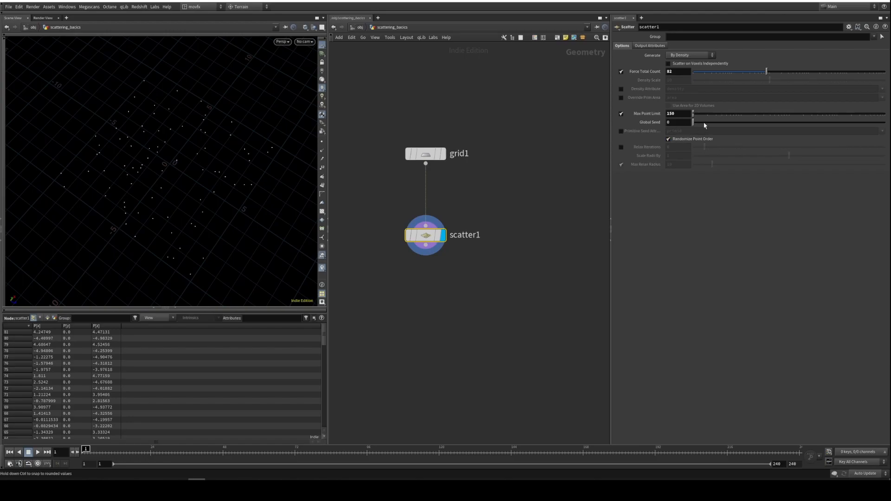
pyautogui.moveTo(168, 217)
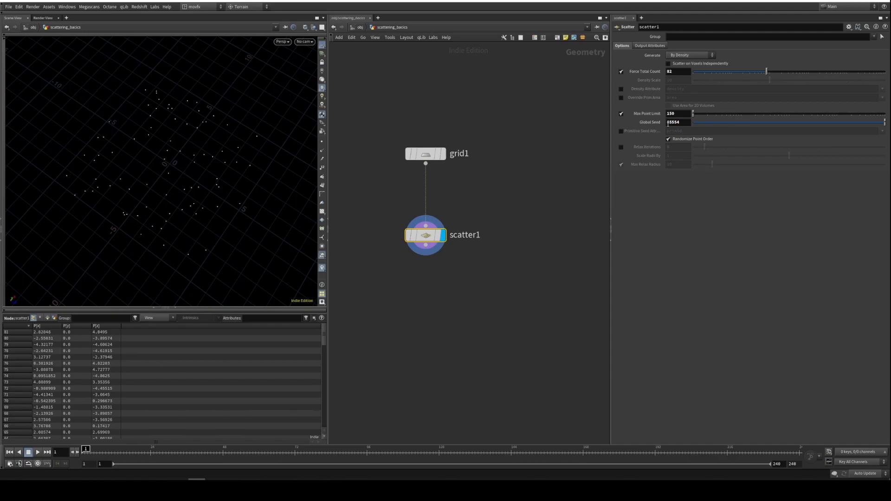
pyautogui.moveTo(121, 189)
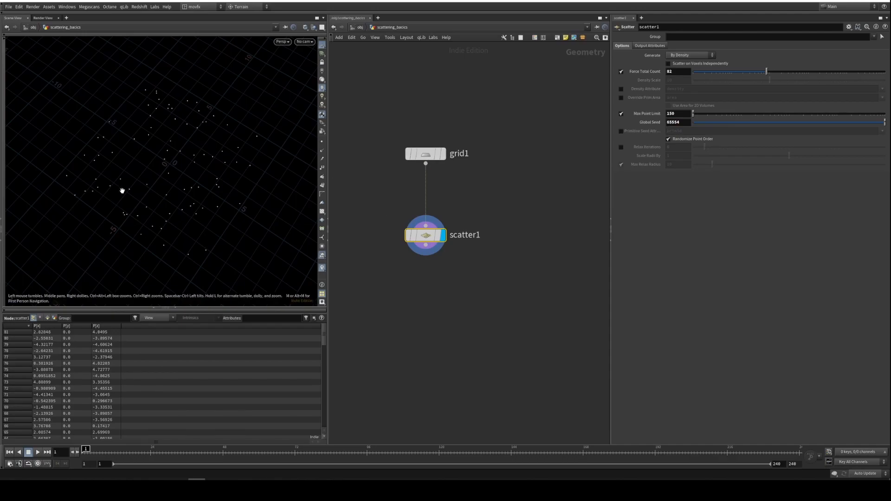
pyautogui.moveTo(790, 127)
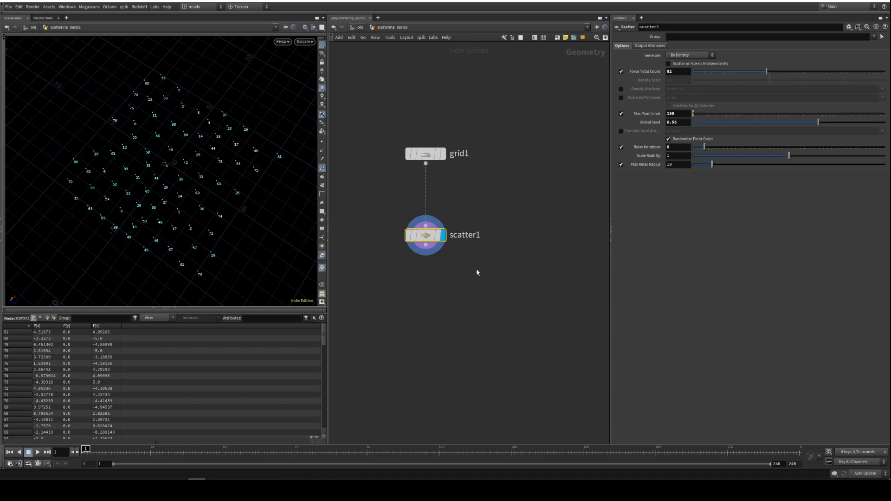
pyautogui.moveTo(505, 236)
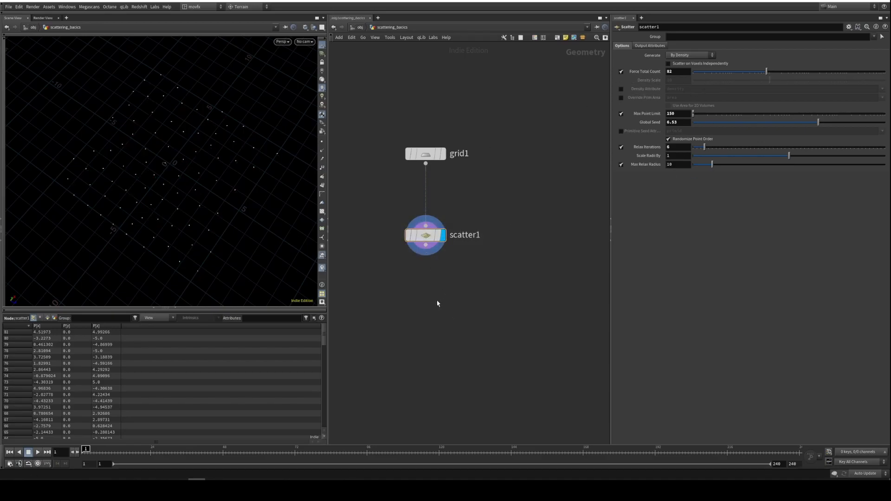
pyautogui.moveTo(457, 309)
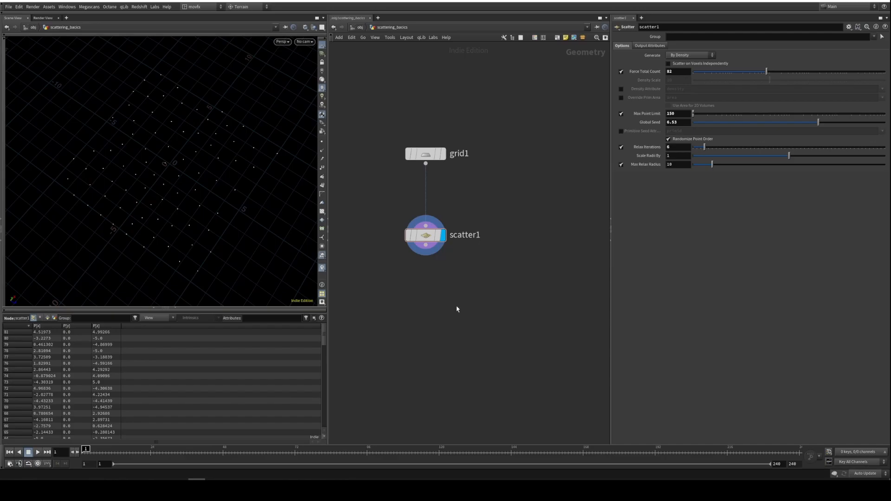